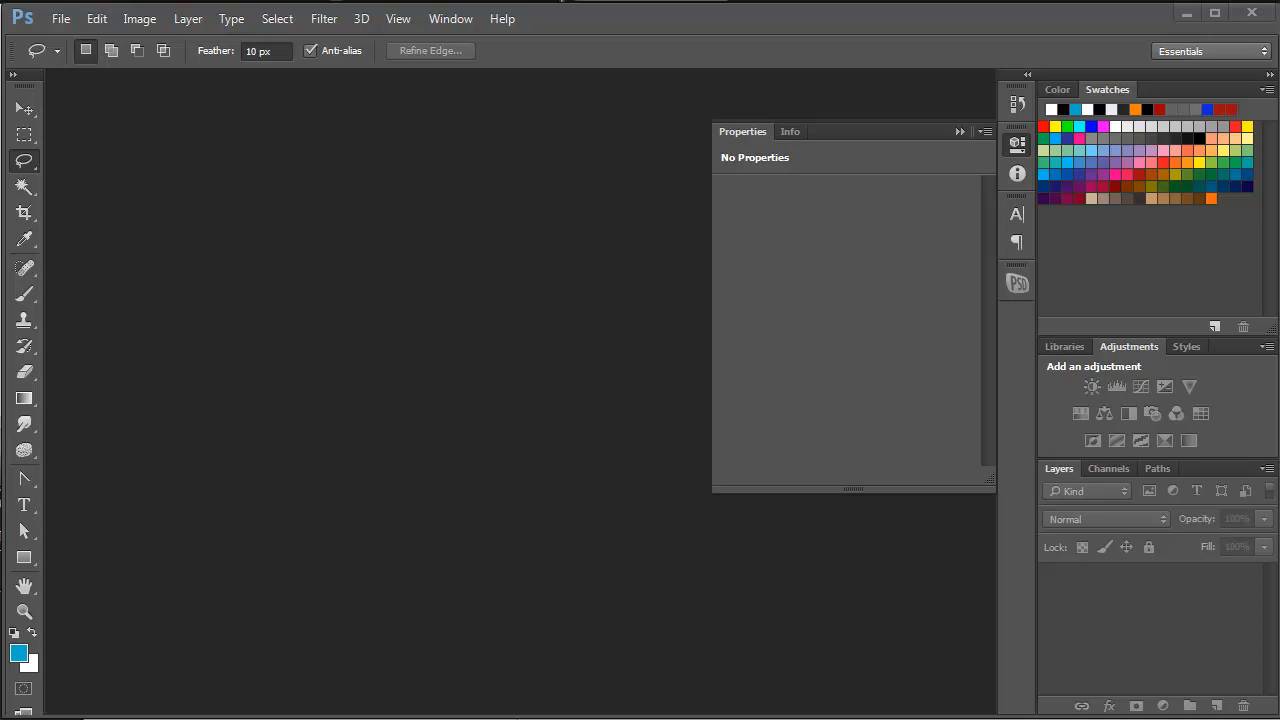
pyautogui.moveTo(82, 678)
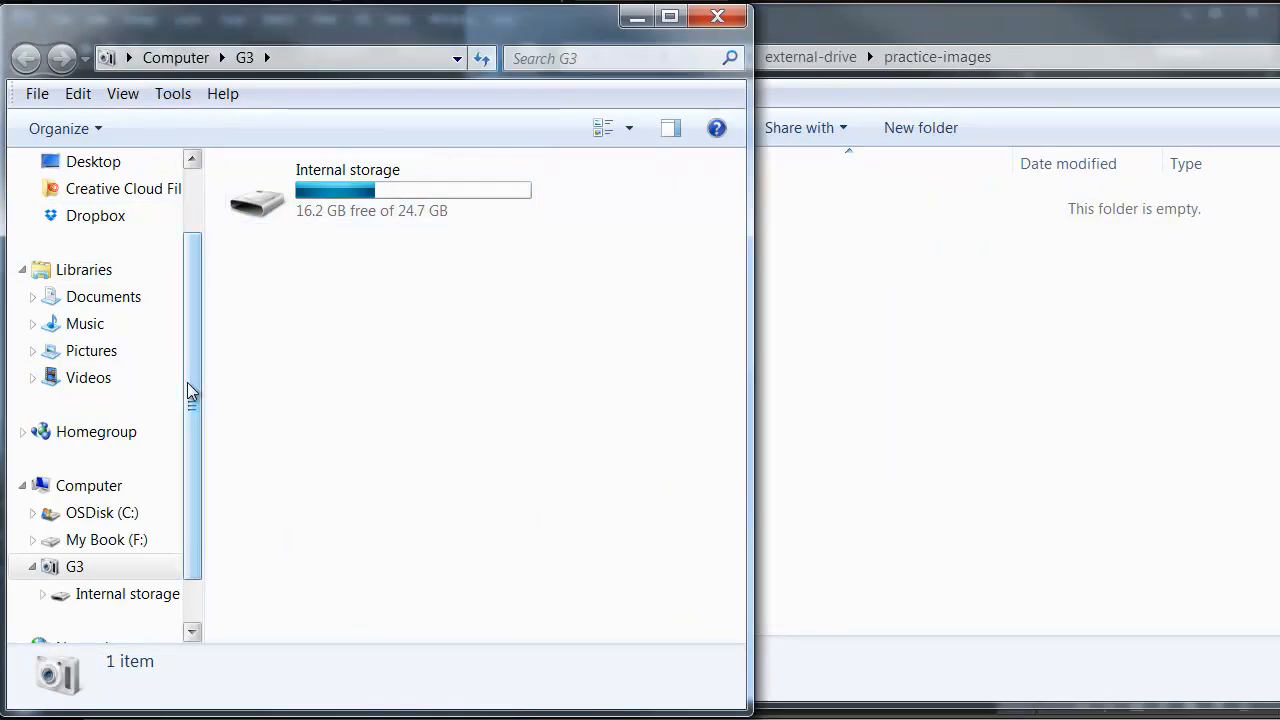
# - Browse the G3 phone to Internal storage > DCIM > Camera and scroll through its photos
pyautogui.scroll(-3)
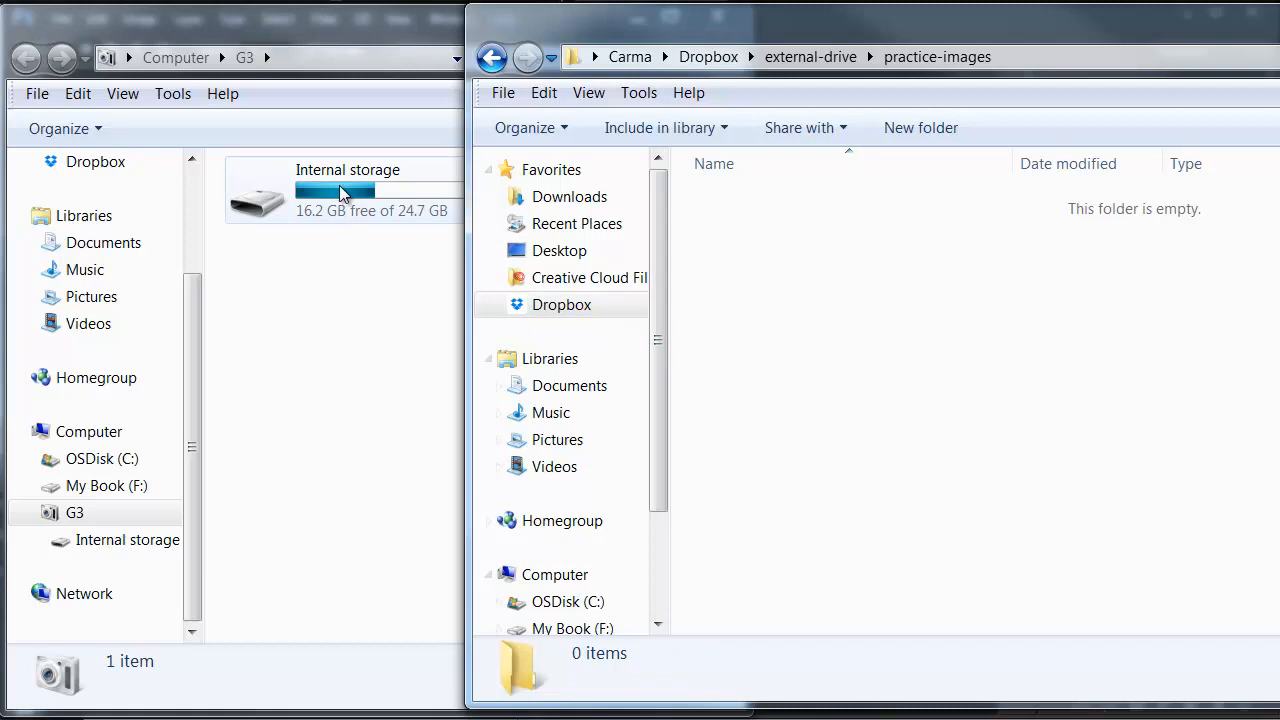
pyautogui.doubleClick(340, 190)
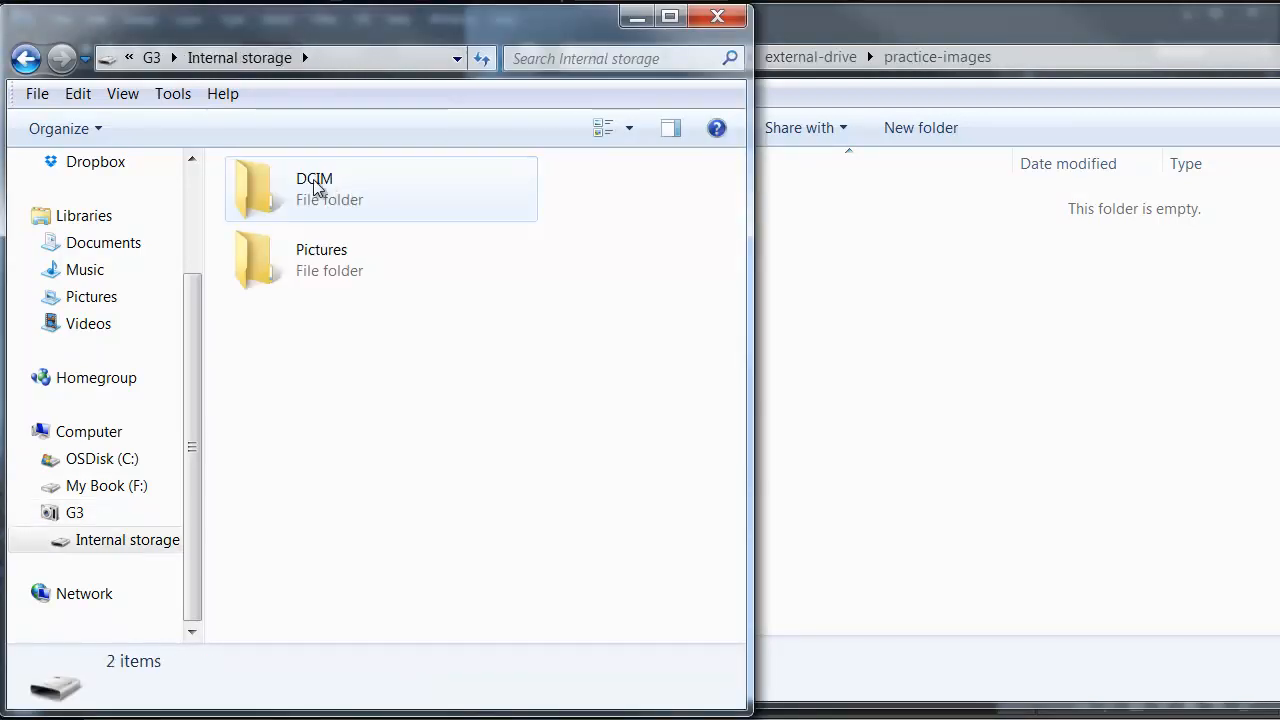
pyautogui.doubleClick(314, 189)
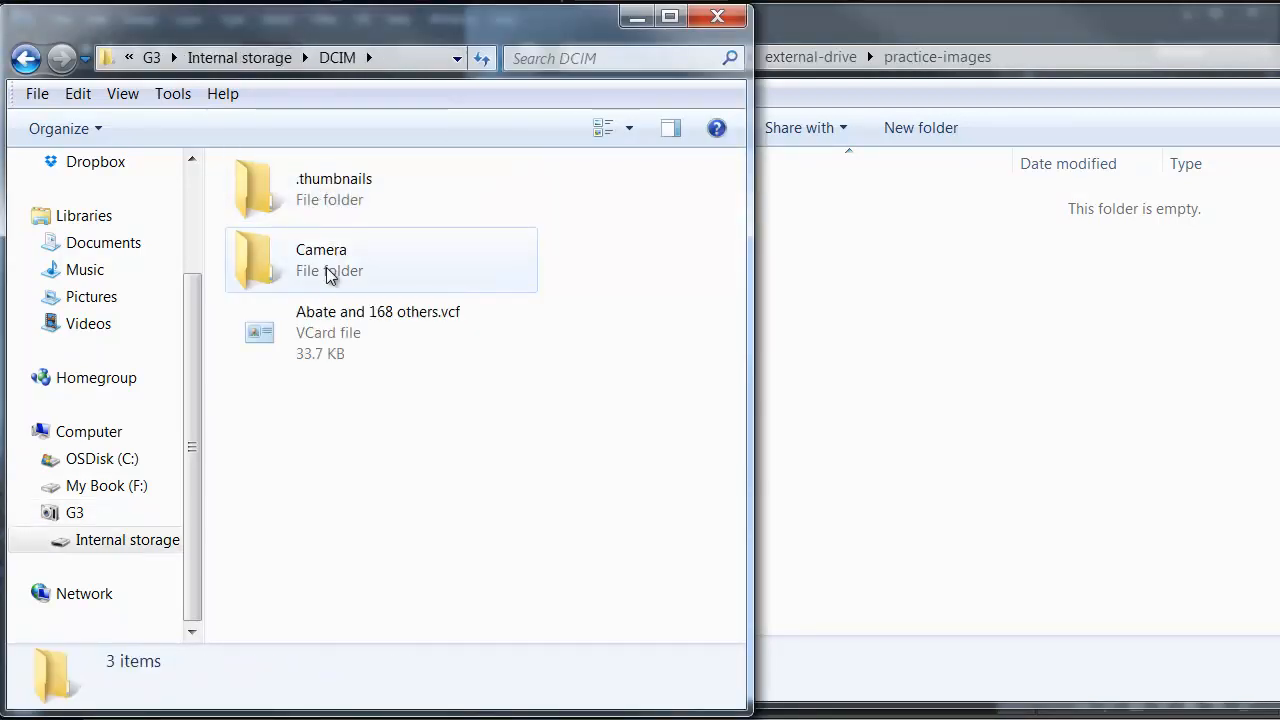
pyautogui.doubleClick(321, 260)
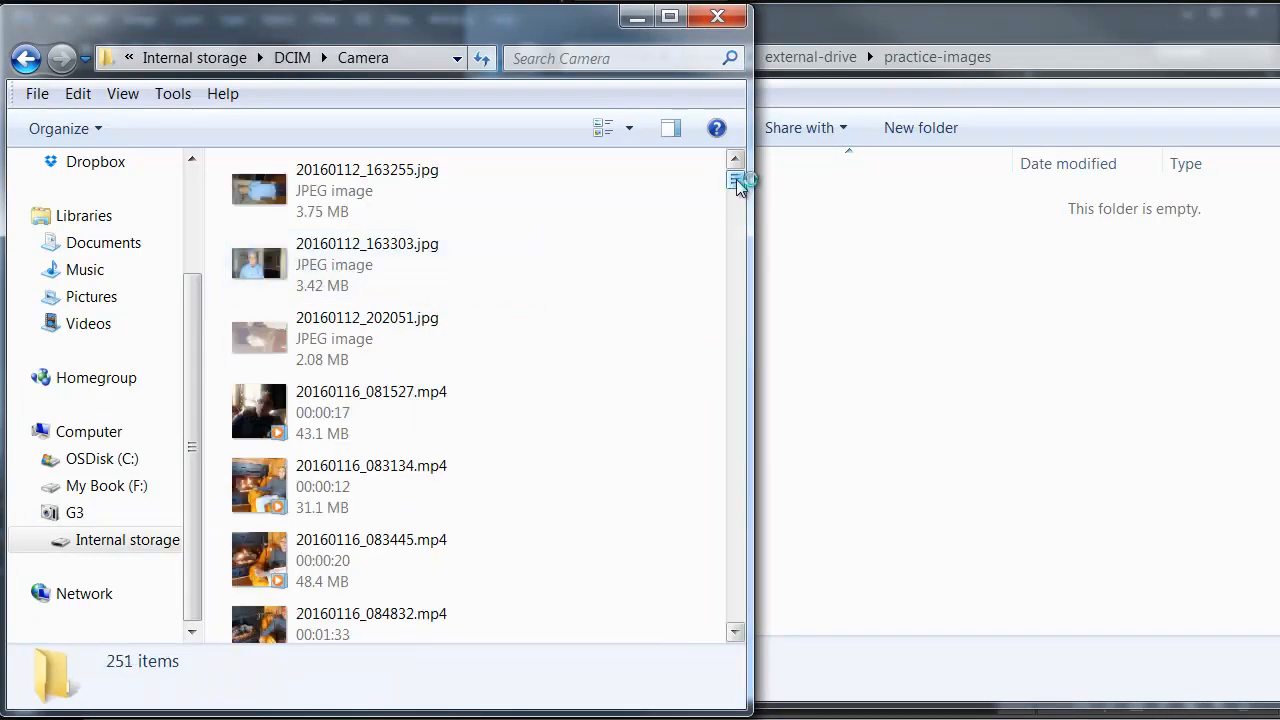
pyautogui.scroll(-3)
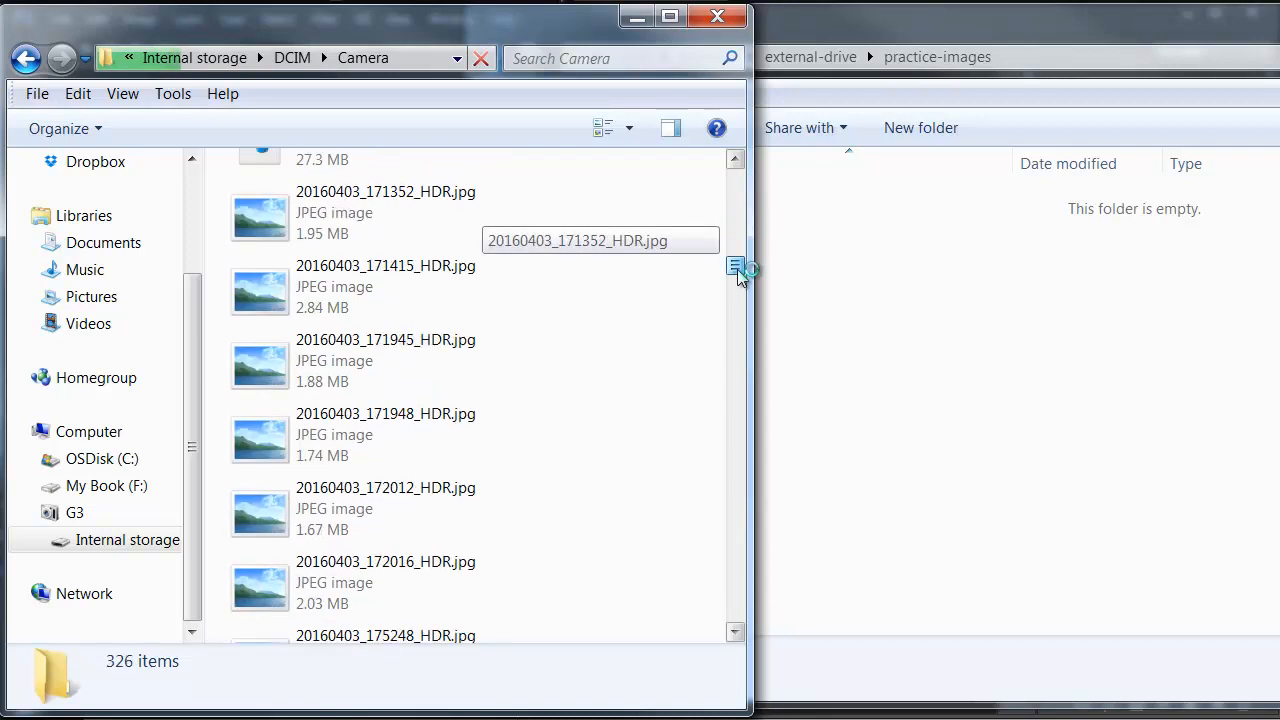
pyautogui.scroll(-3)
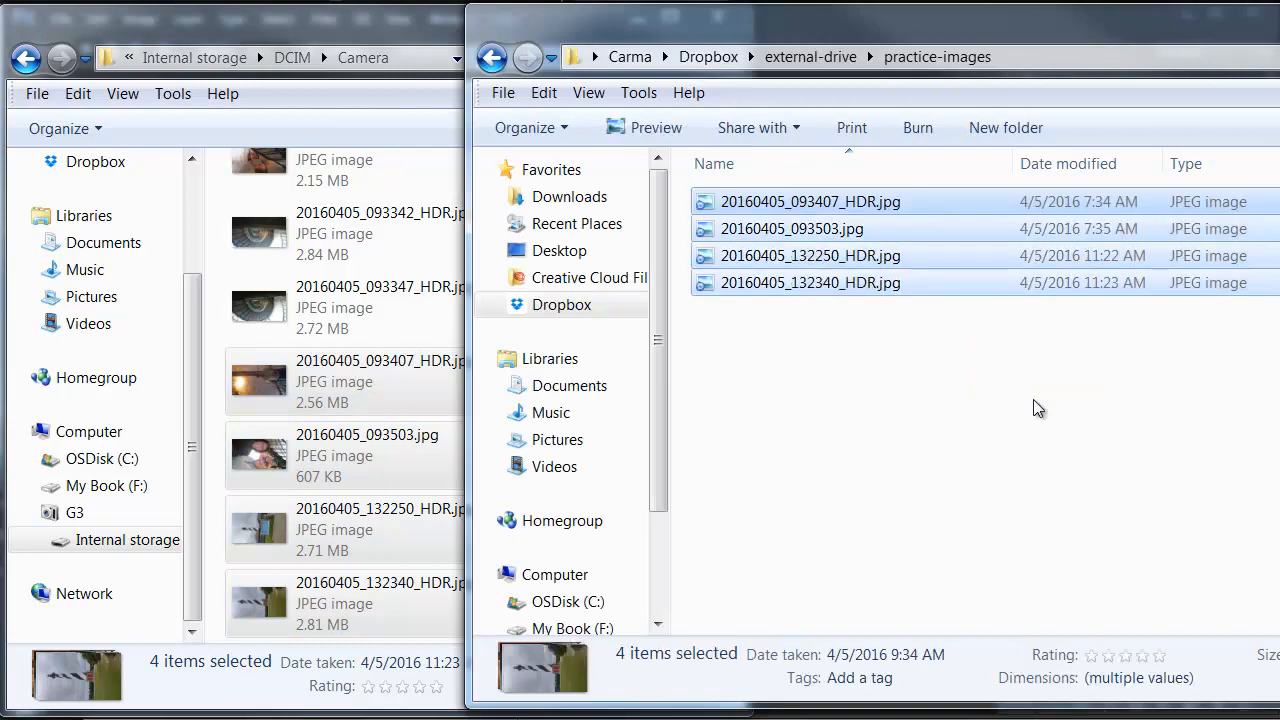
pyautogui.moveTo(1004, 401)
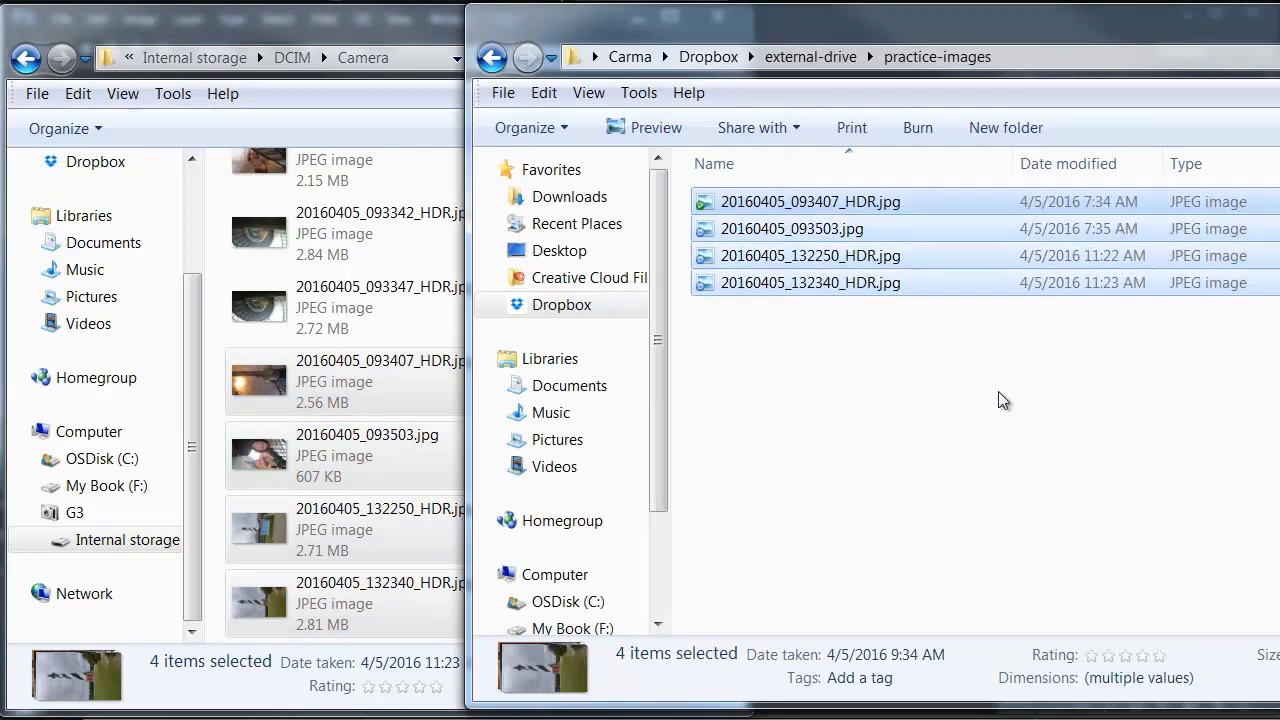
pyautogui.moveTo(925, 401)
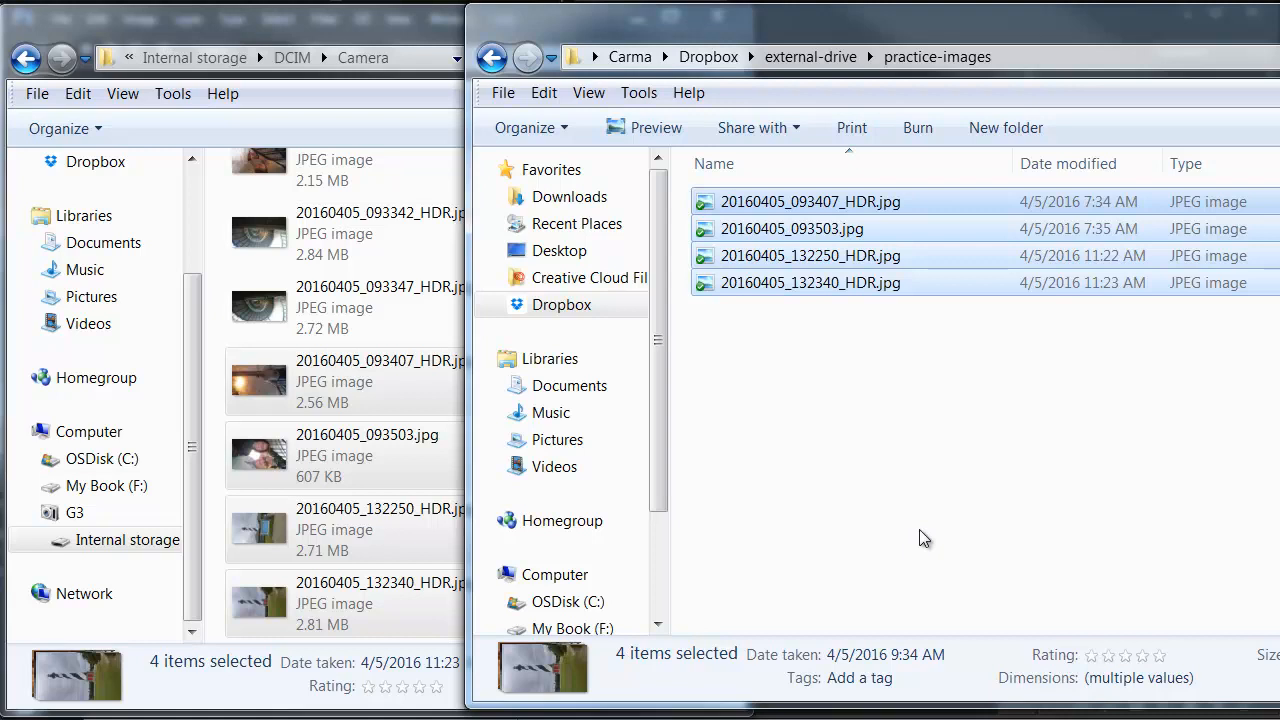
pyautogui.moveTo(898, 408)
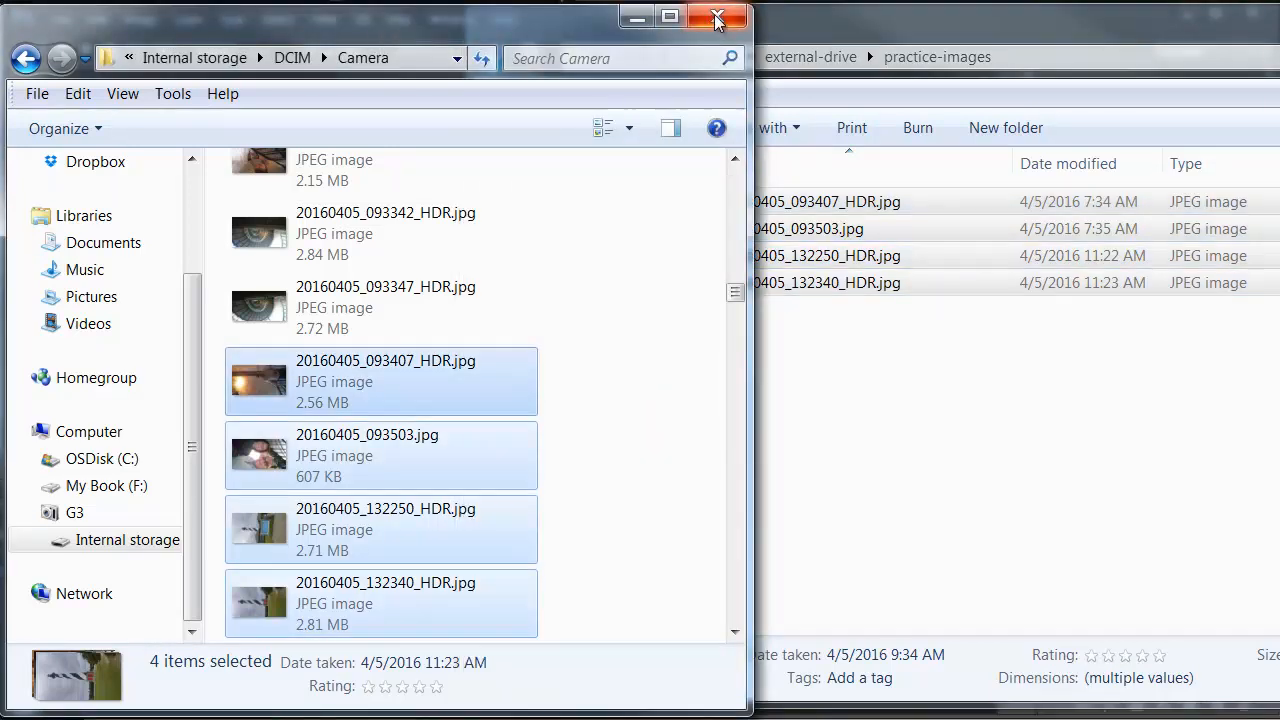
# - Close the phone's Explorer window after copying the four April 5 photos
pyautogui.click(716, 17)
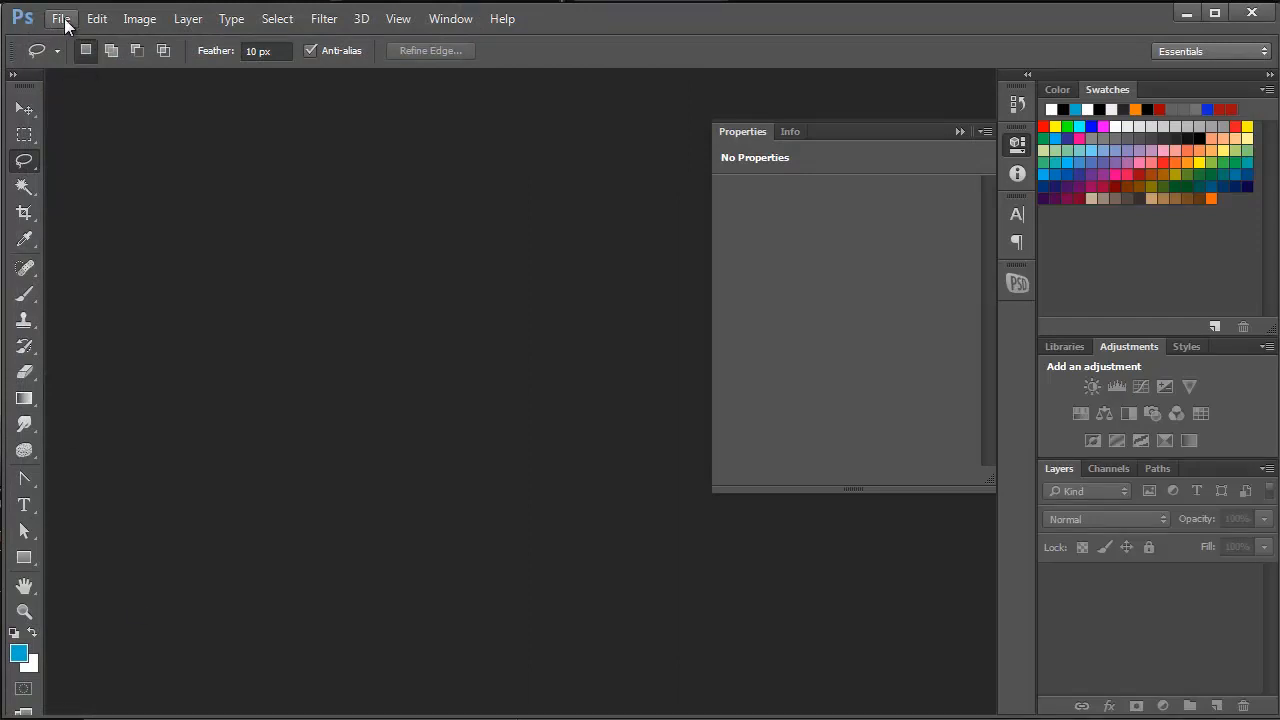
# - Open 20160405_132340_HDR.jpg from external-drive > practice-images
pyautogui.click(60, 18)
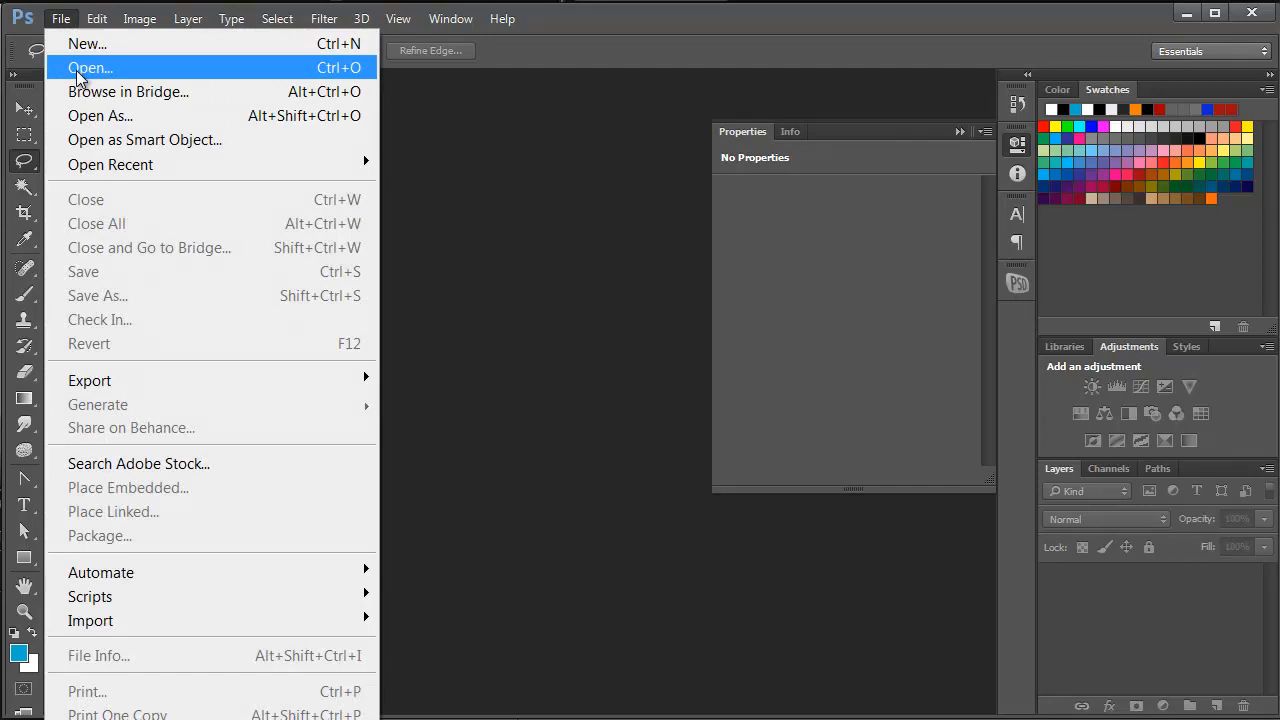
pyautogui.click(90, 67)
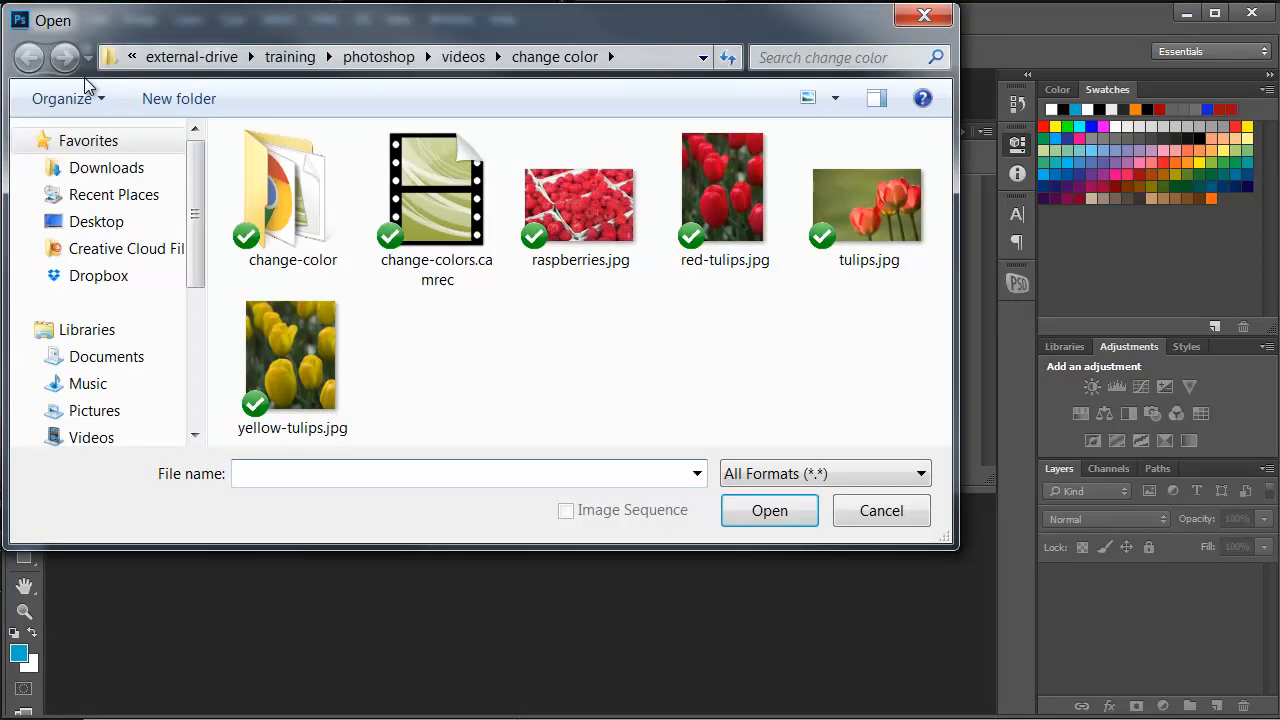
pyautogui.click(191, 57)
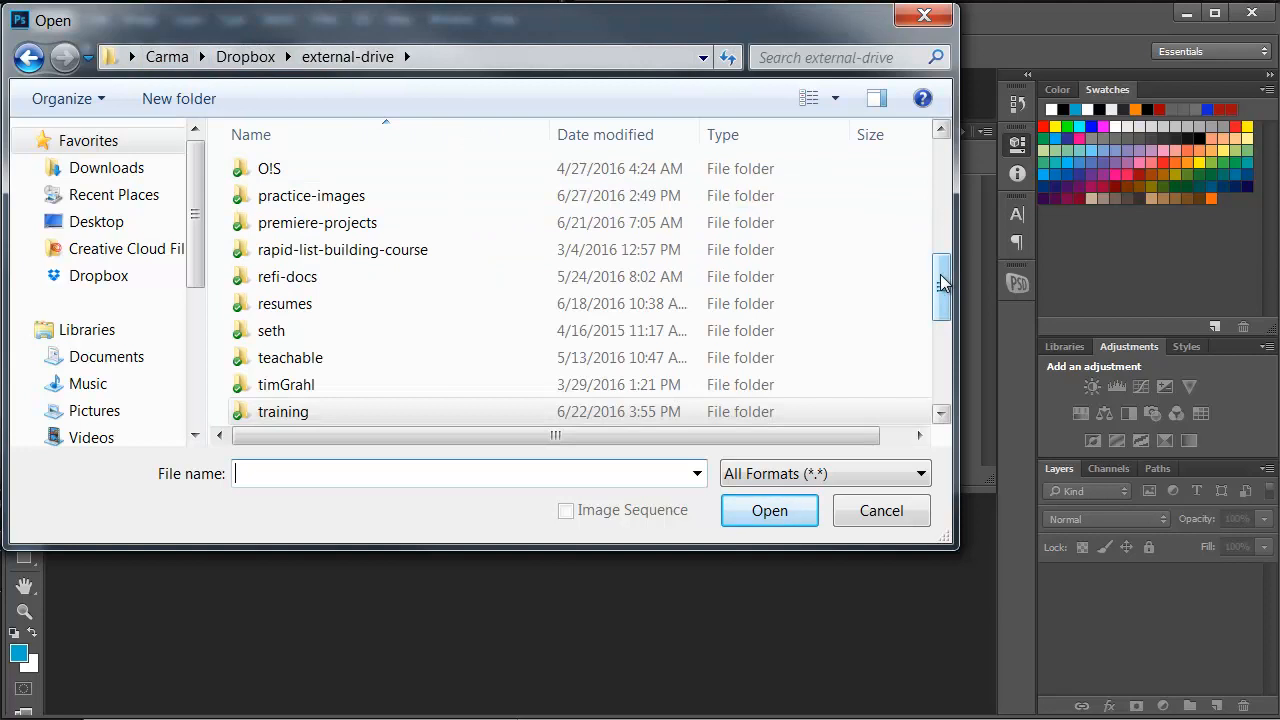
pyautogui.doubleClick(311, 195)
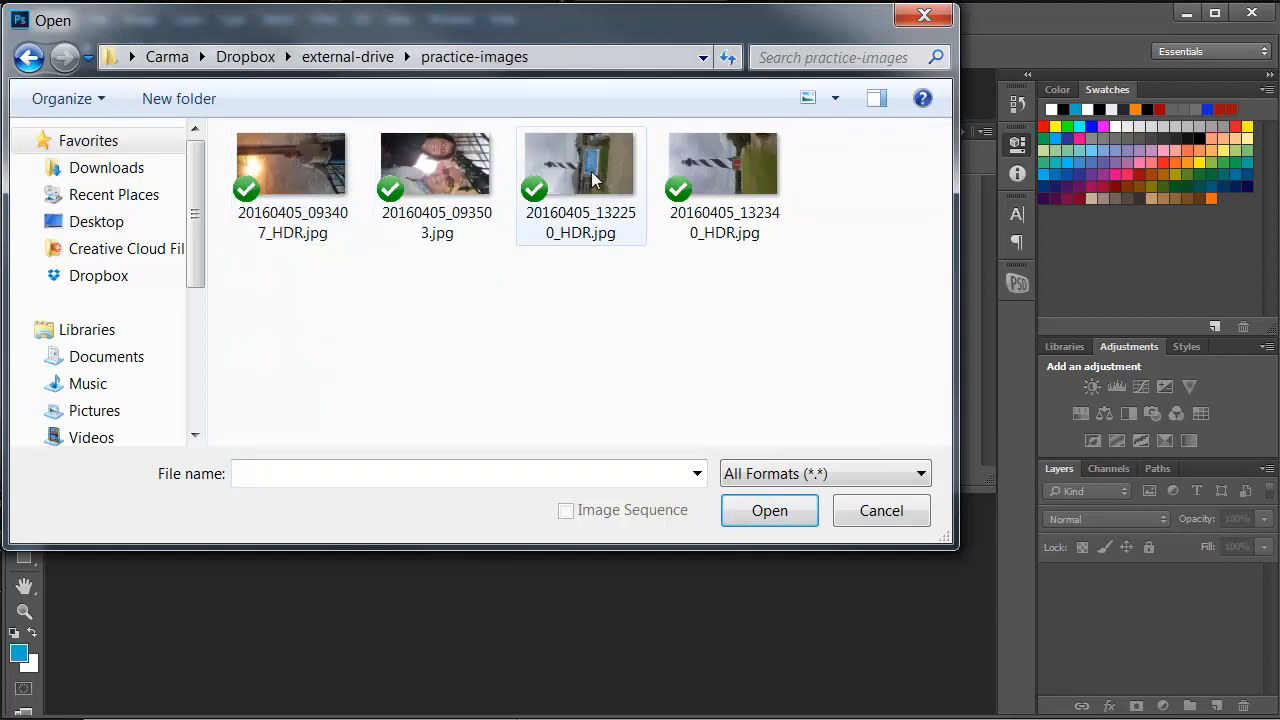
pyautogui.click(723, 163)
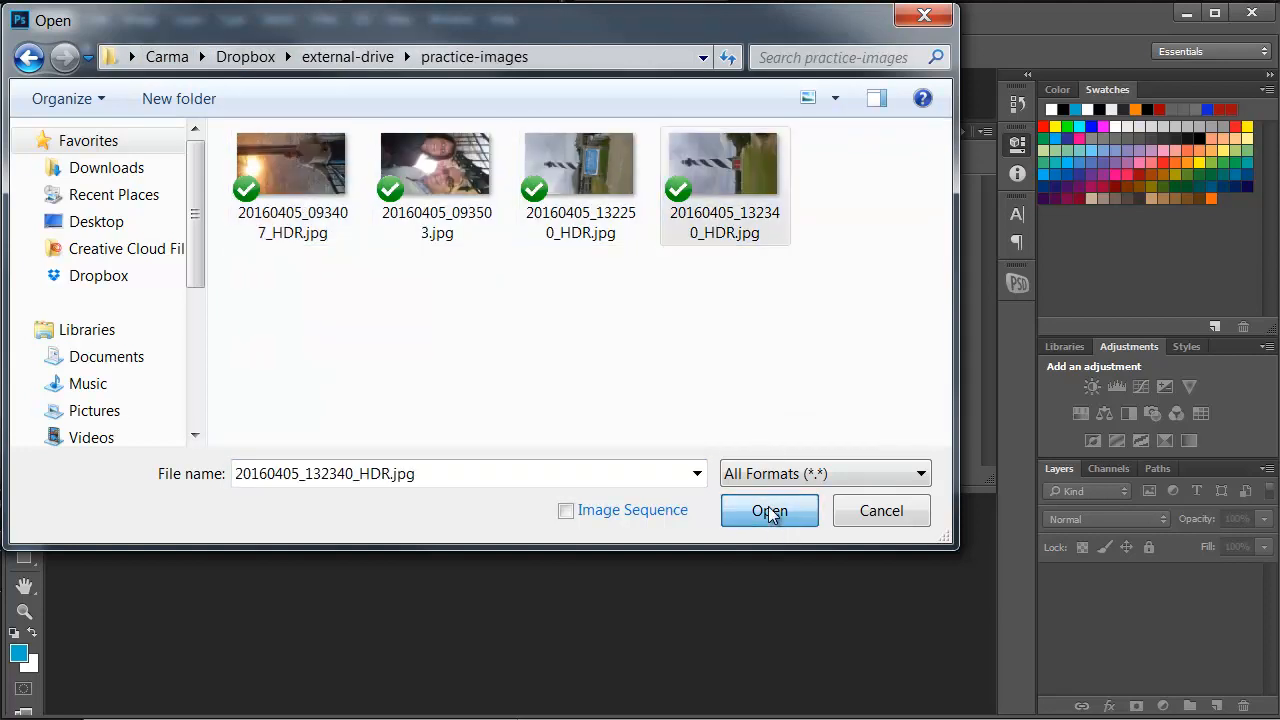
pyautogui.click(769, 511)
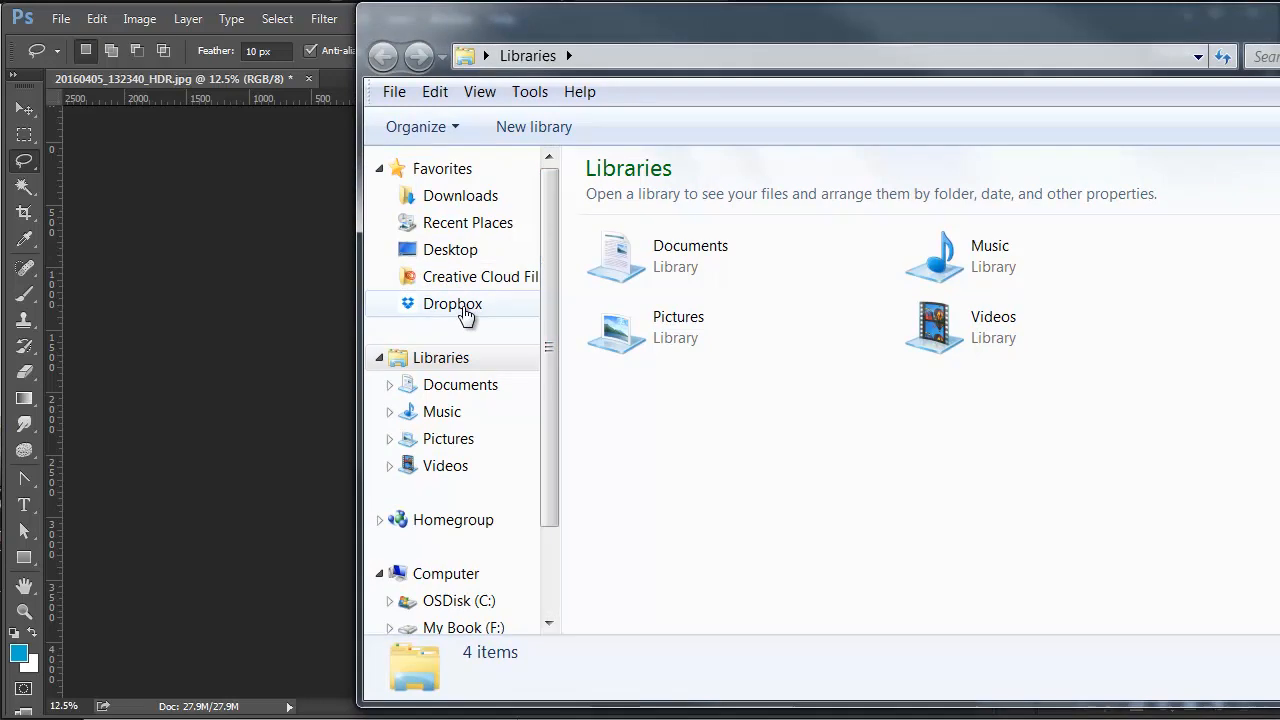
# - Navigate Dropbox to external-drive > practice-images and select the first stairway photo
pyautogui.click(452, 303)
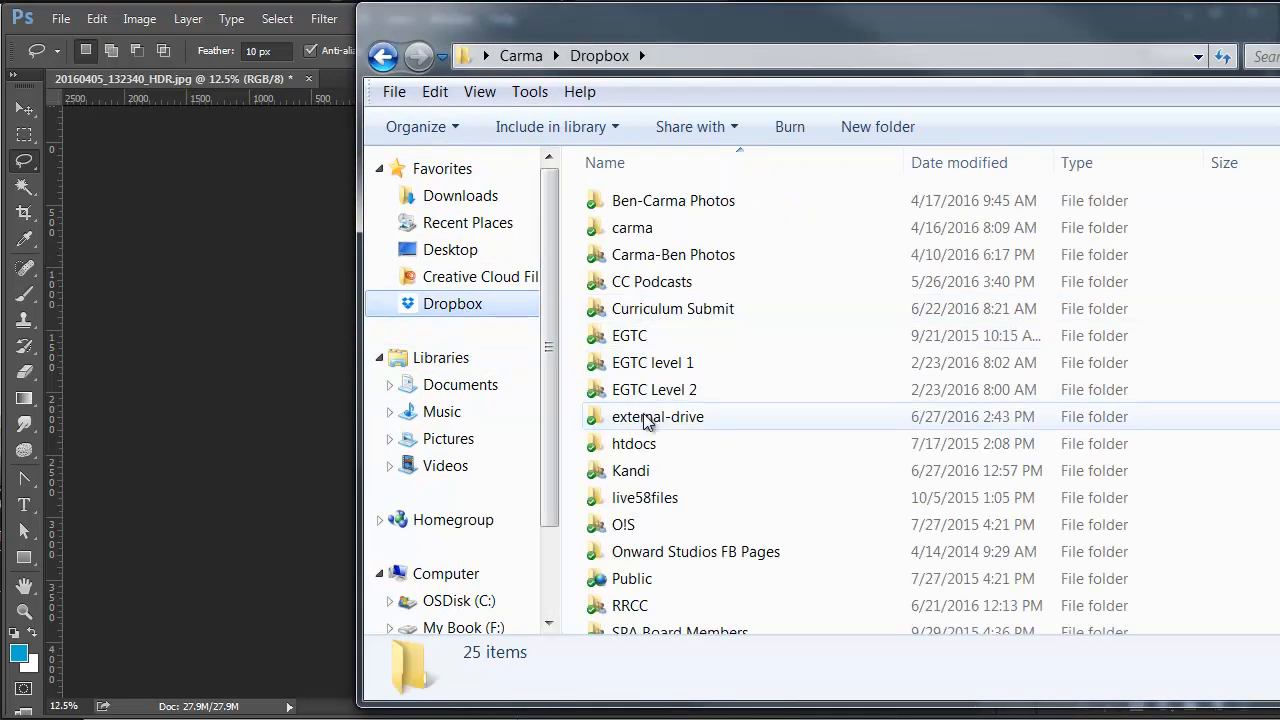
pyautogui.doubleClick(658, 416)
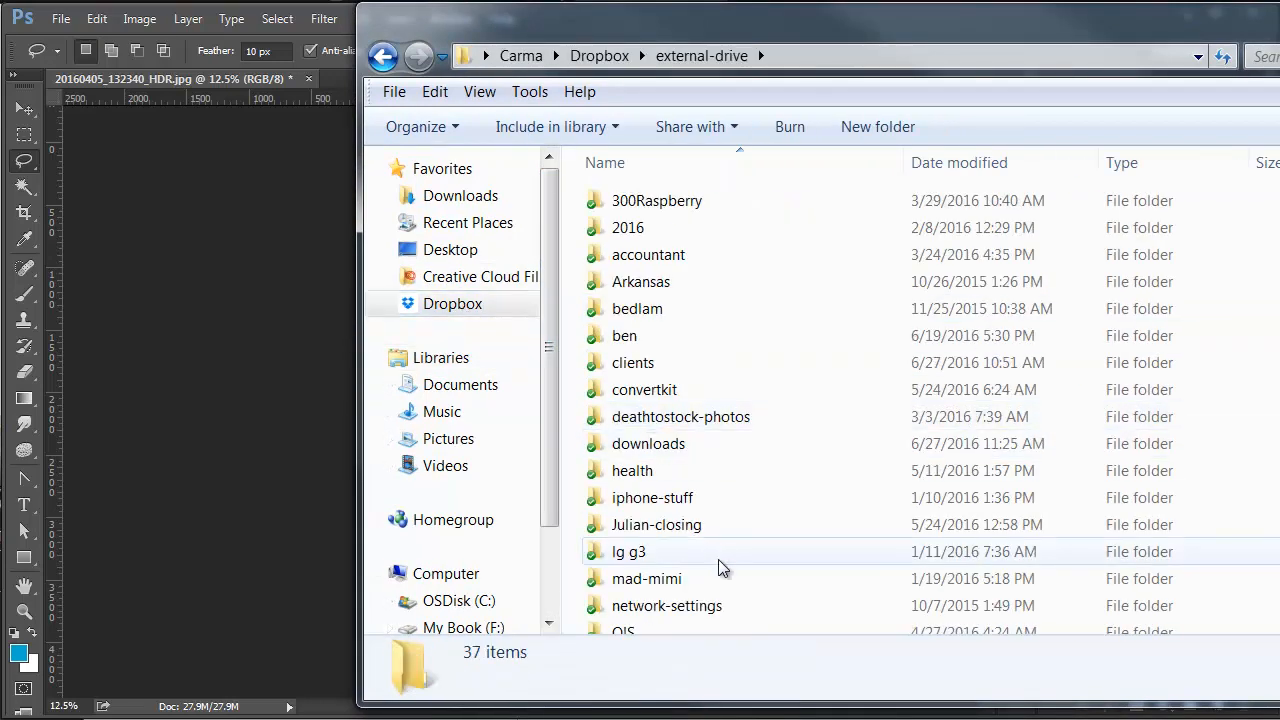
pyautogui.scroll(-3)
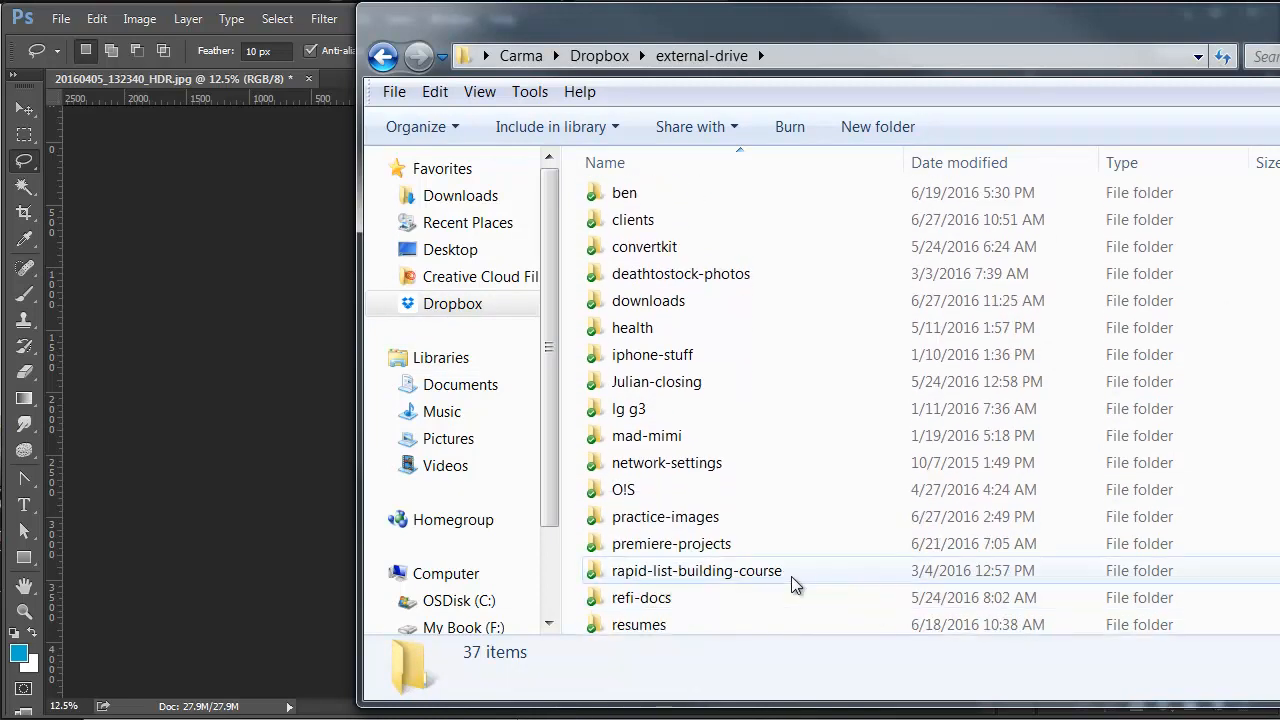
pyautogui.doubleClick(665, 516)
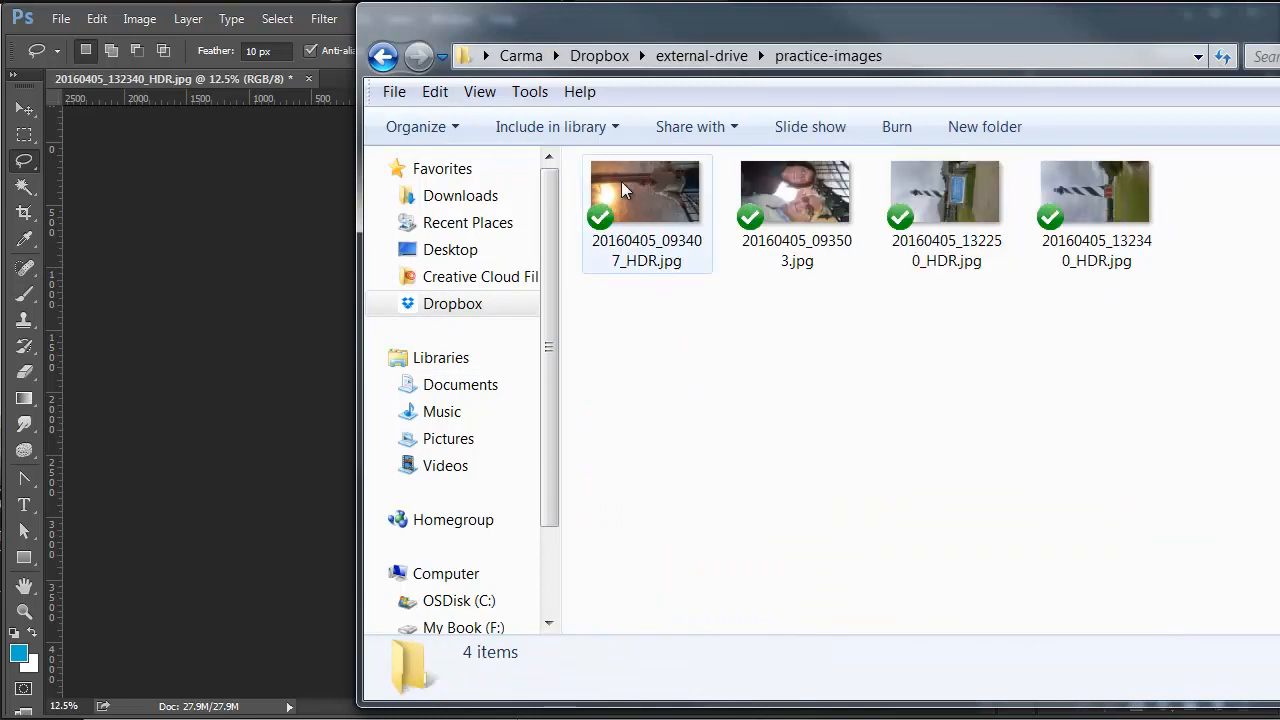
pyautogui.click(646, 190)
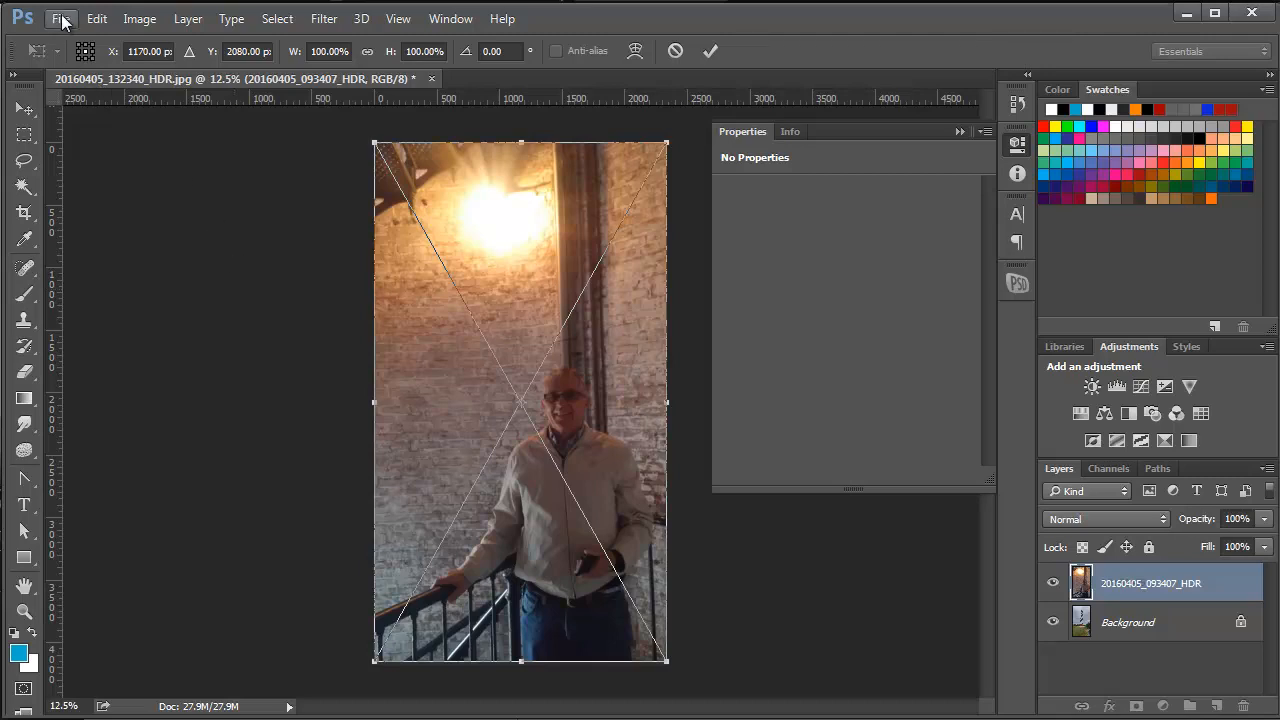
# - Commit the stairway photo layer and create a new 1080×608 px white document
pyautogui.click(61, 18)
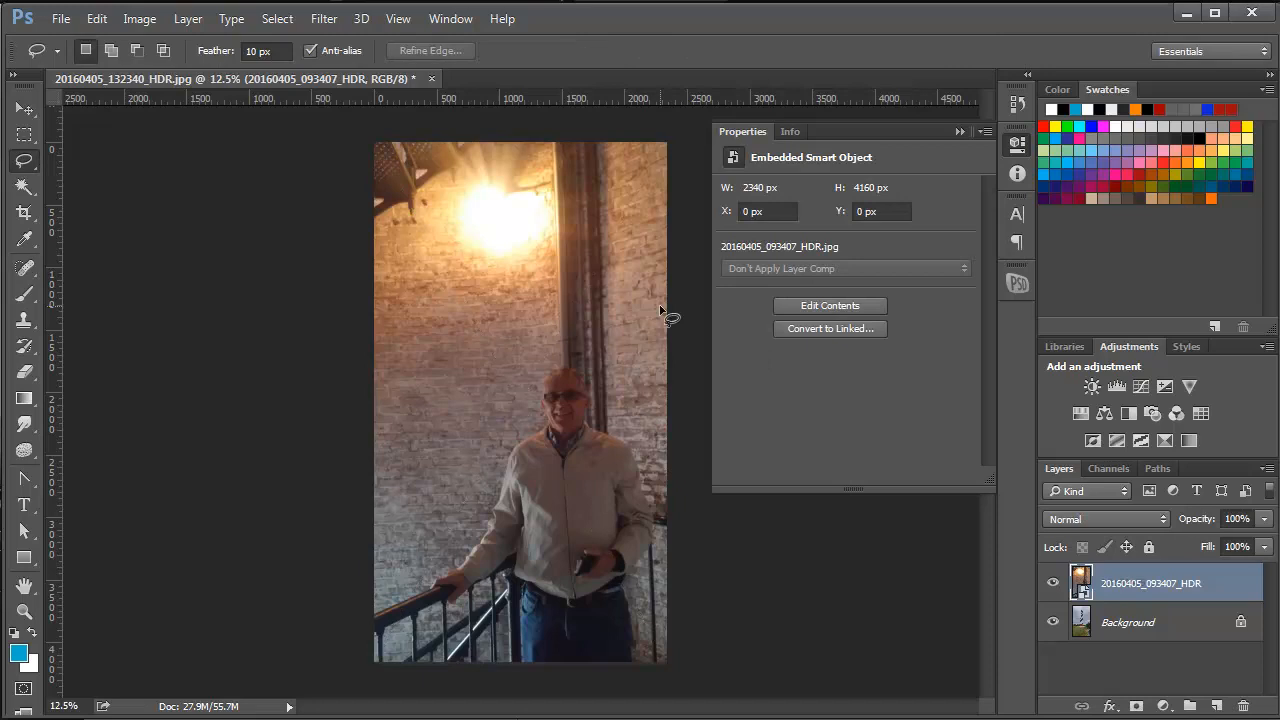
pyautogui.click(61, 18)
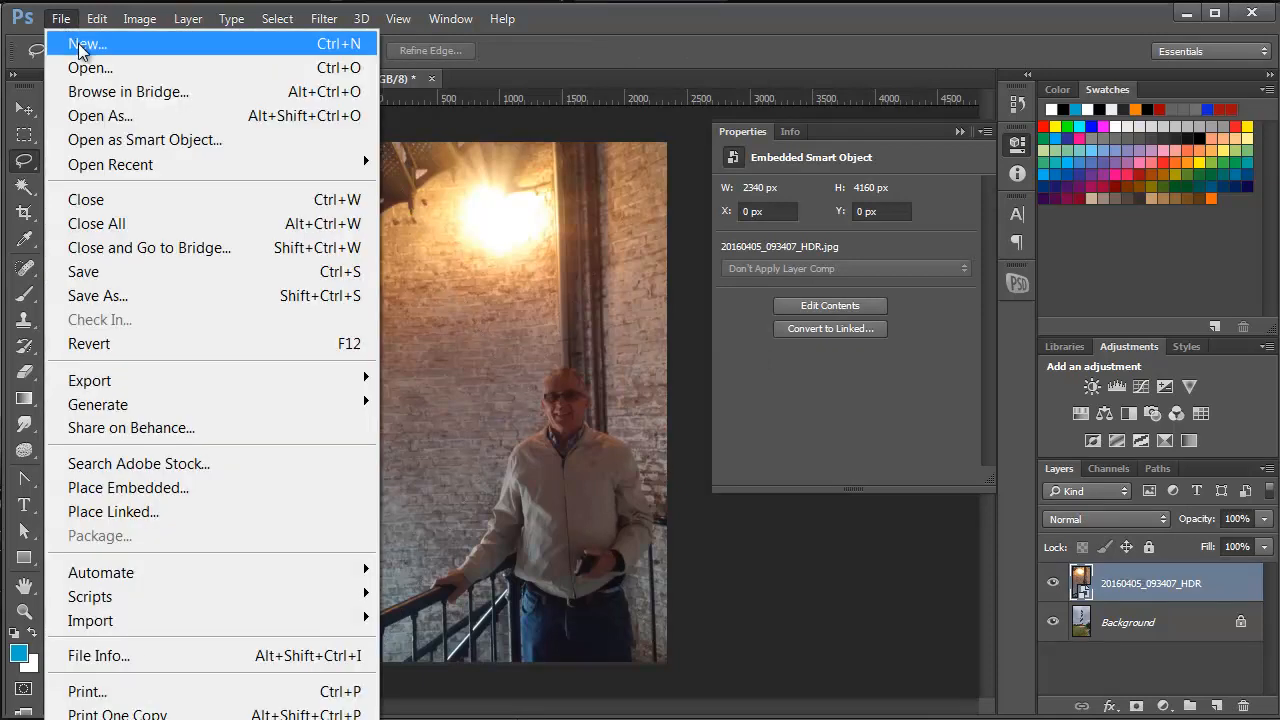
pyautogui.click(90, 67)
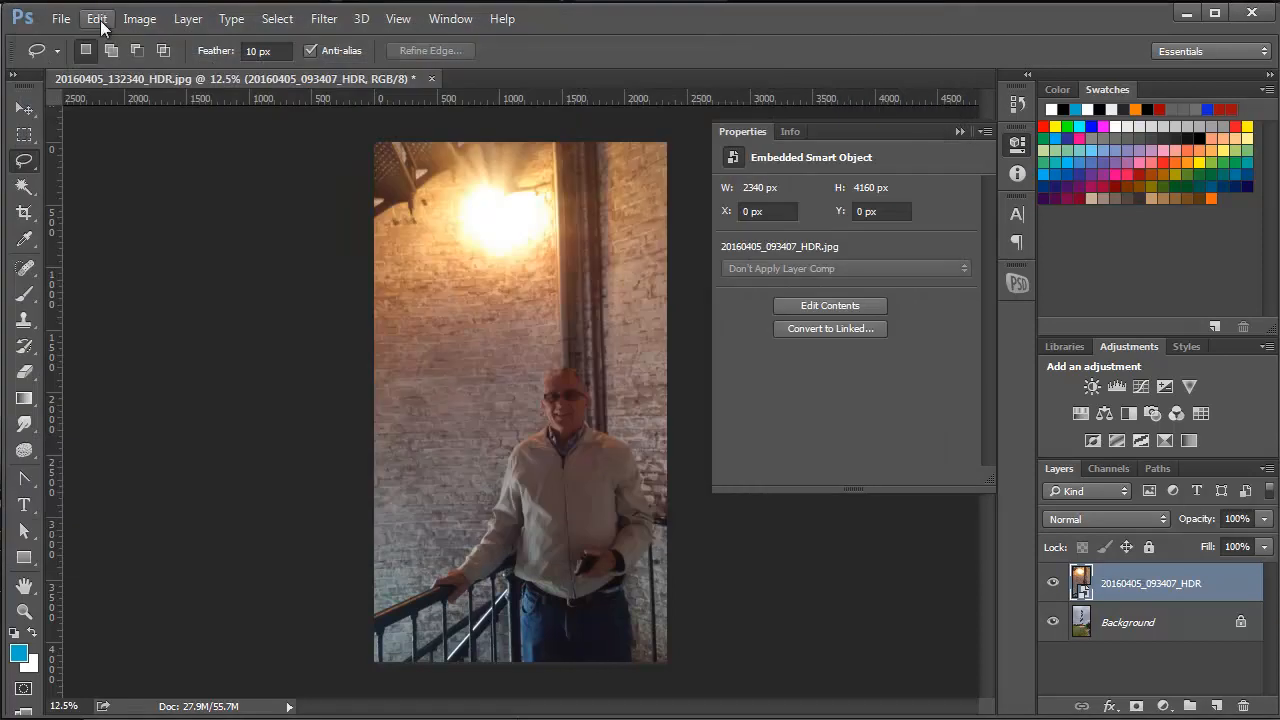
pyautogui.click(60, 18)
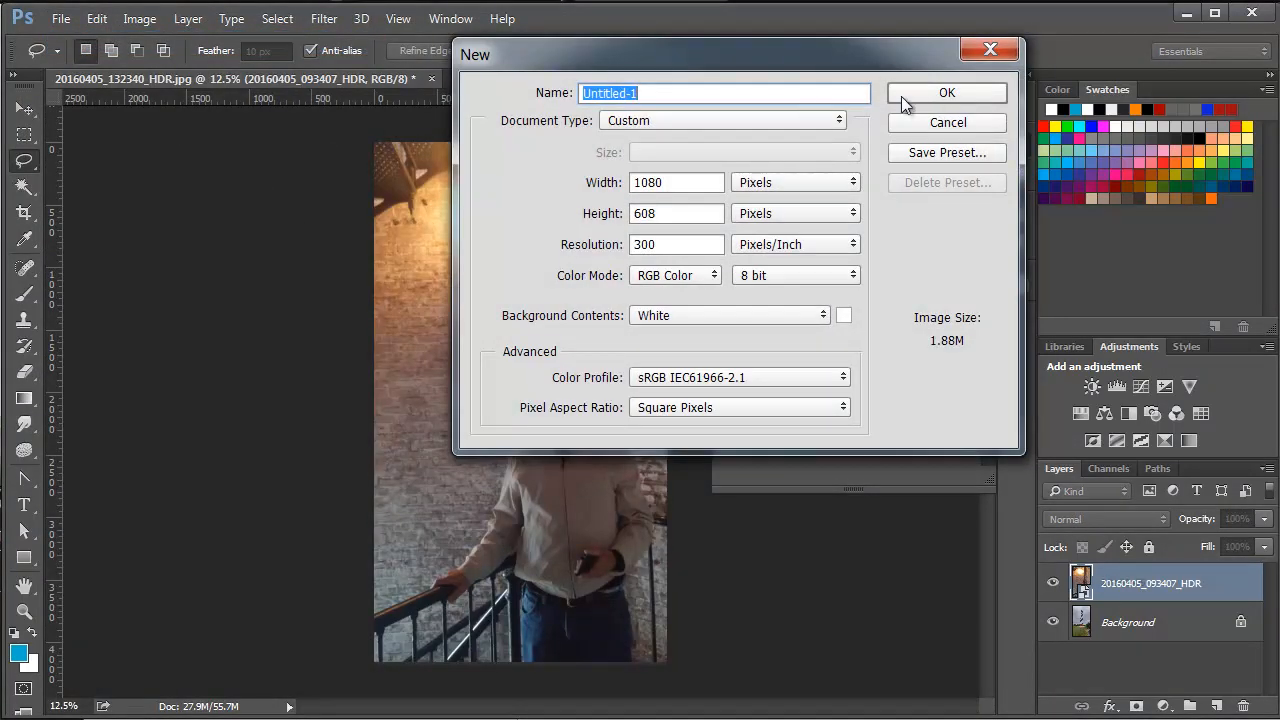
pyautogui.click(947, 92)
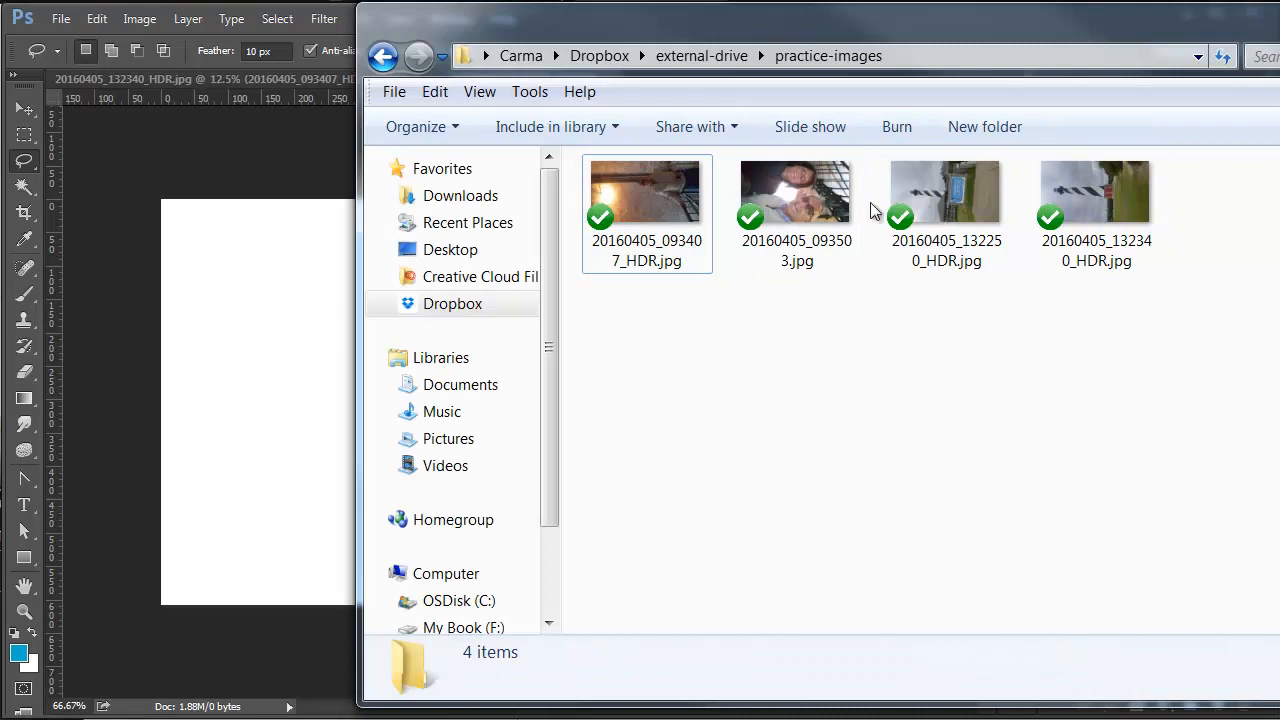
# - Select lighthouse photo 20160405_132250_HDR.jpg in practice-images to drag into Untitled-1
pyautogui.click(946, 190)
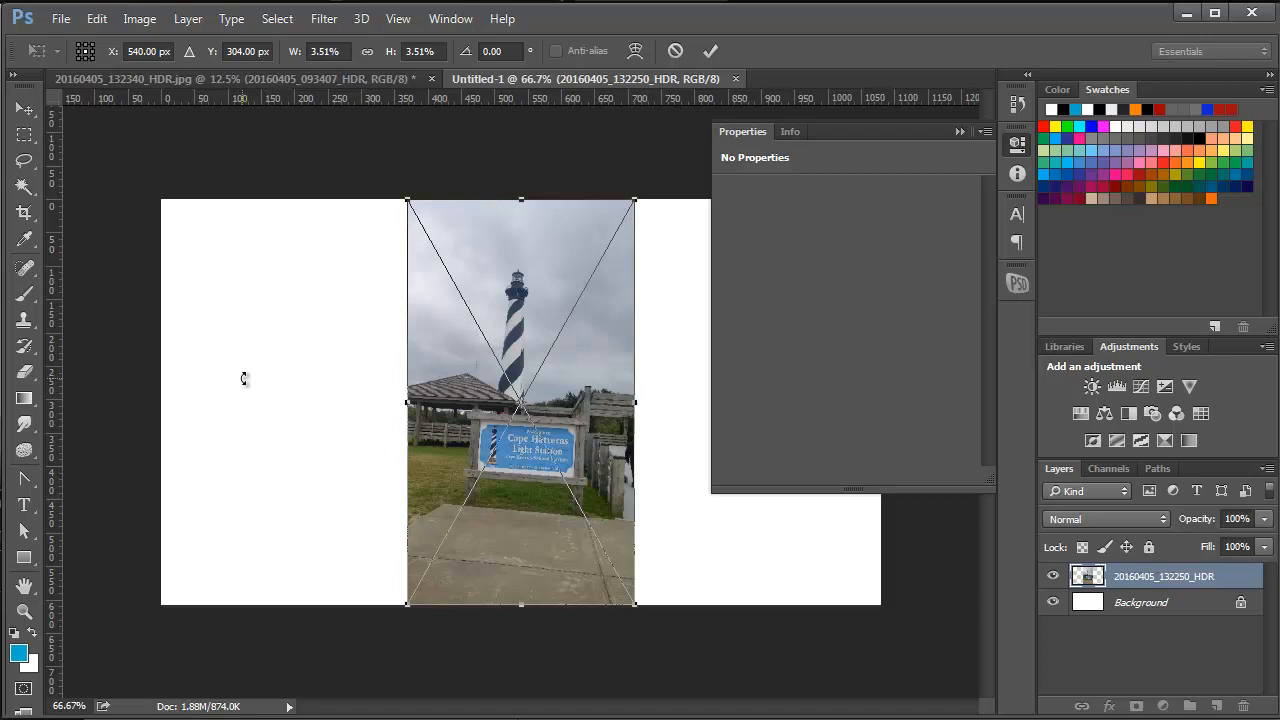
pyautogui.moveTo(178, 37)
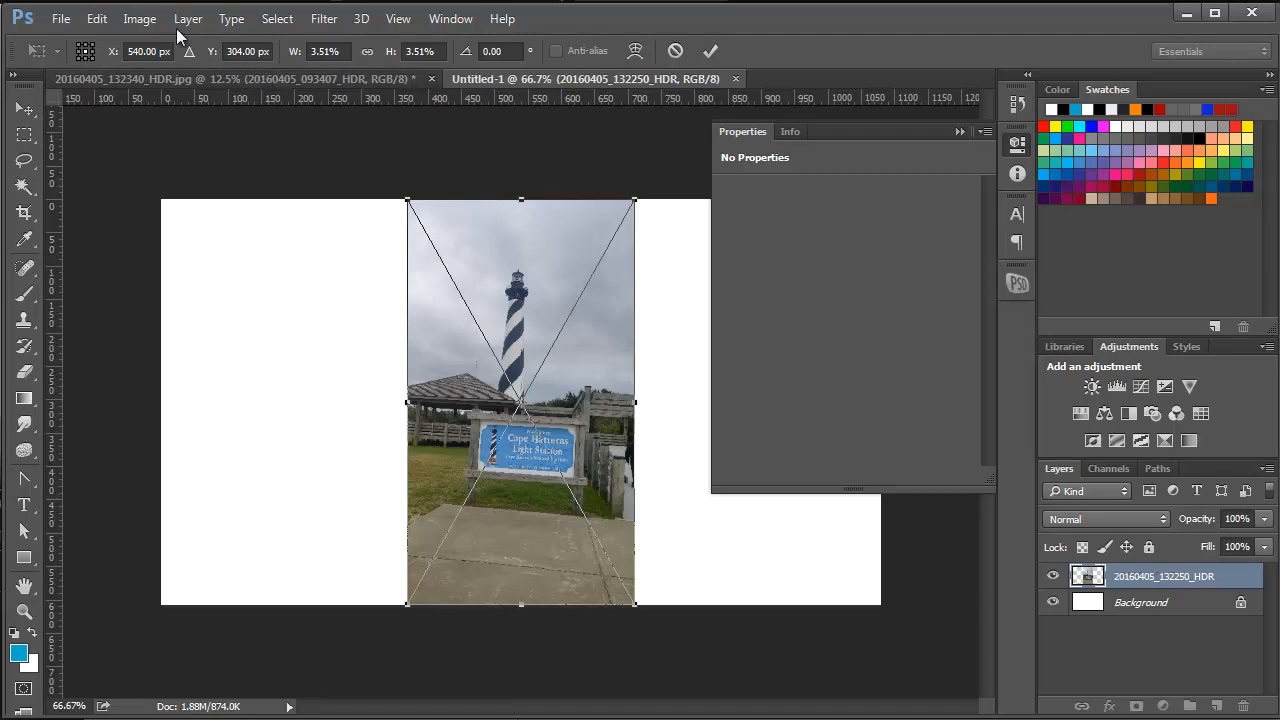
# - Open and close the File menu without choosing a command
pyautogui.click(61, 18)
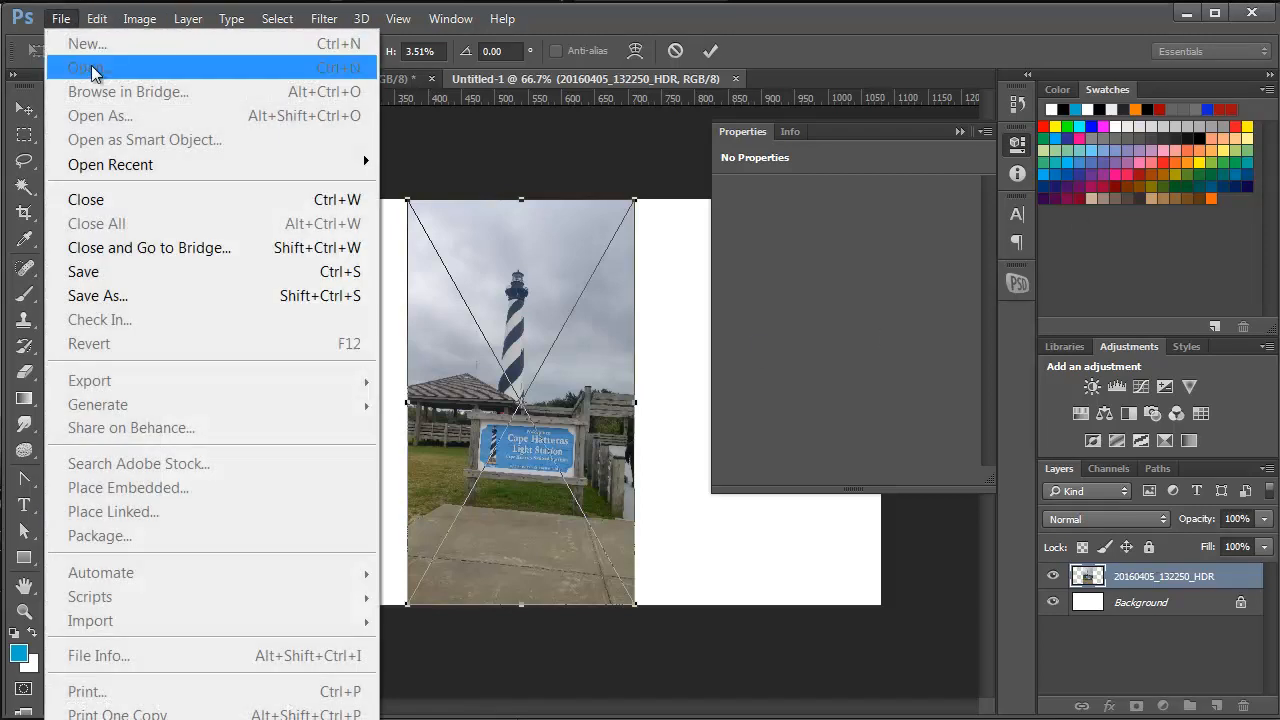
pyautogui.click(85, 67)
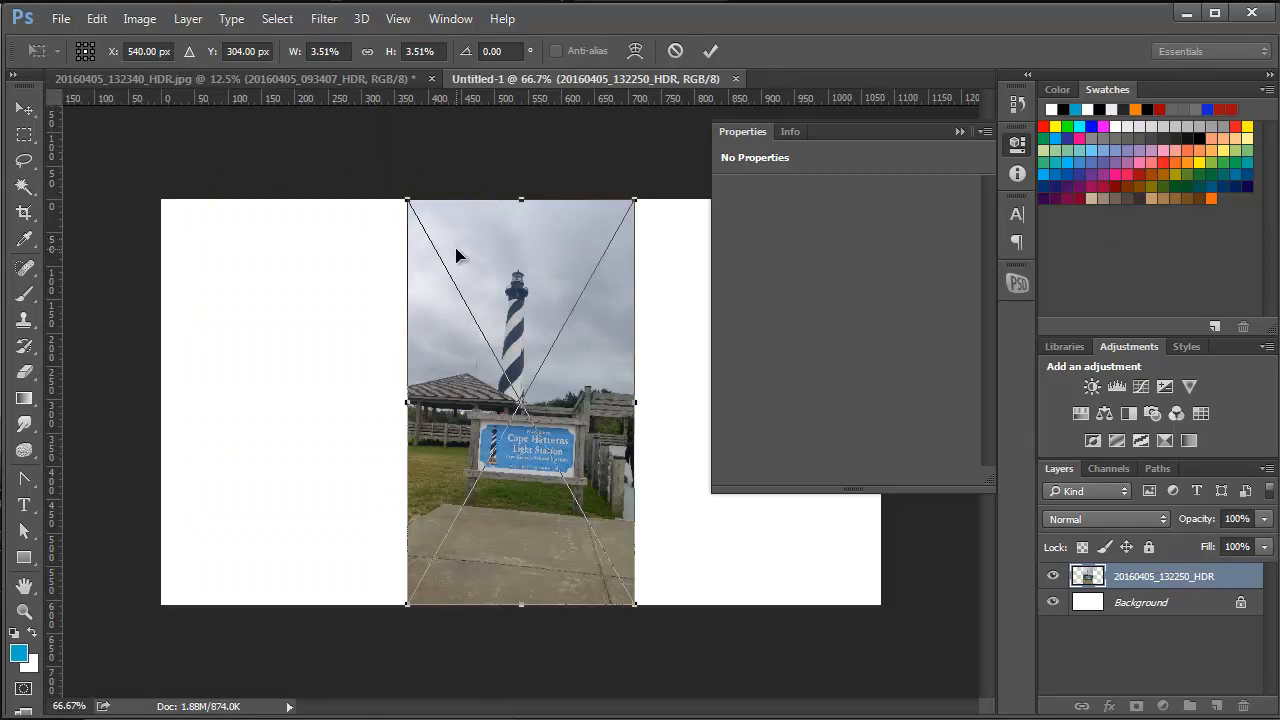
pyautogui.moveTo(60, 18)
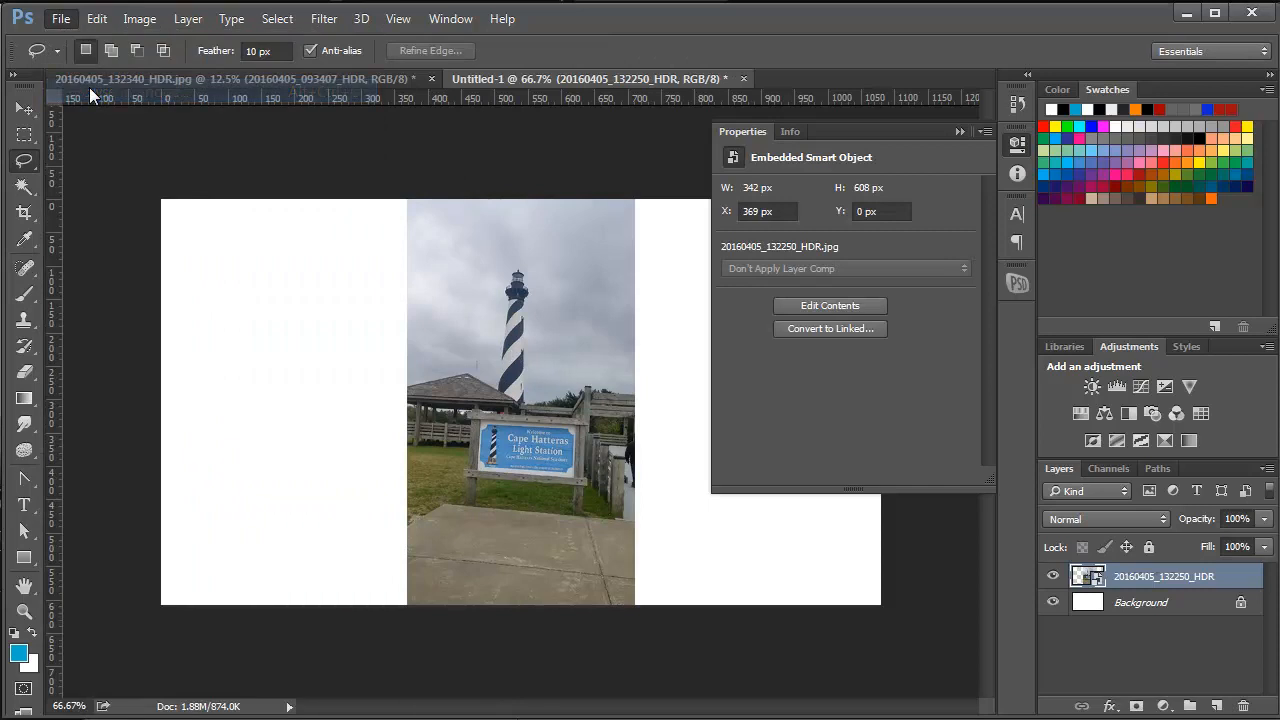
pyautogui.moveTo(420, 225)
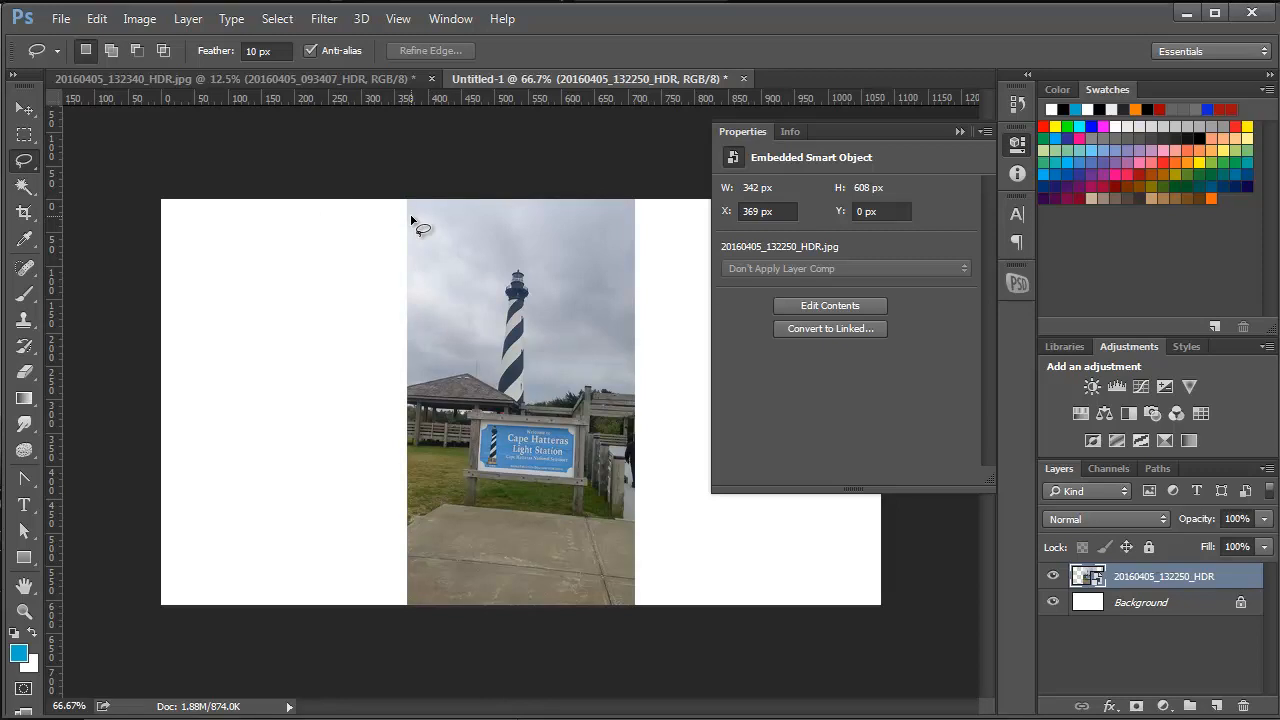
pyautogui.moveTo(680, 115)
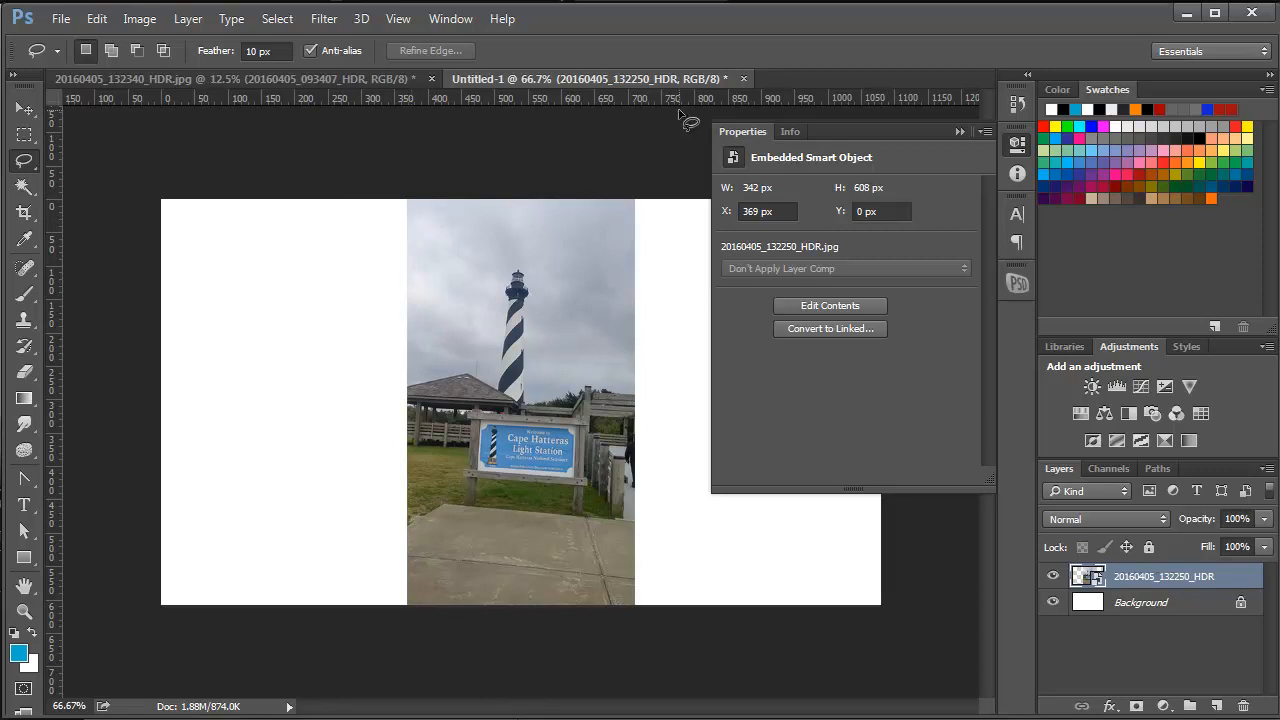